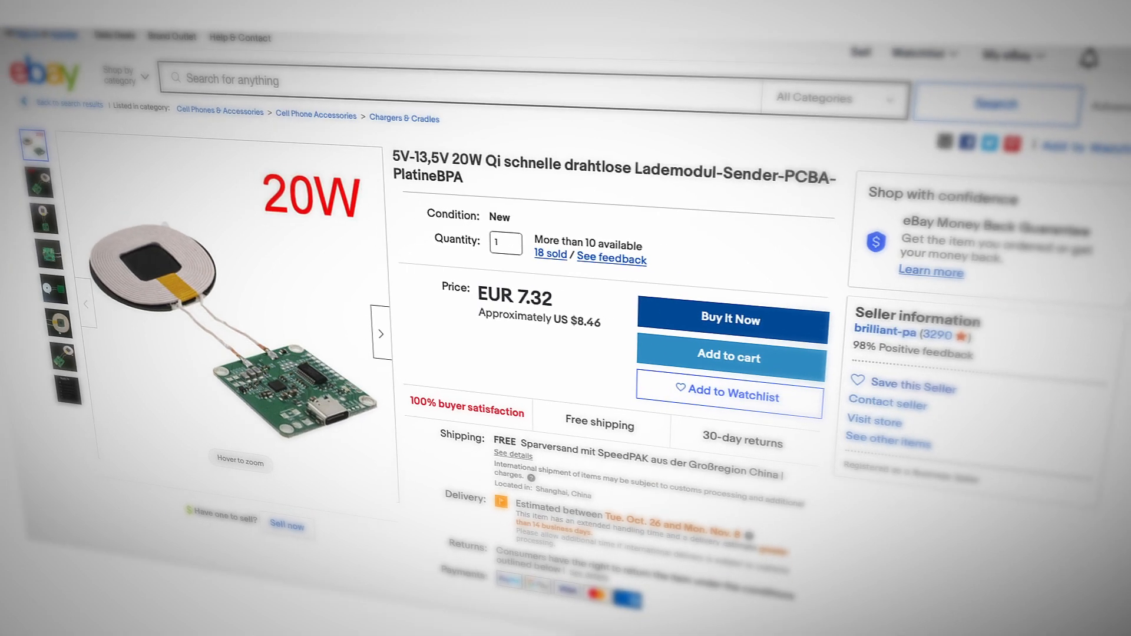
{"action": "scroll", "scroll_direction": "down", "scroll_amount": 3}
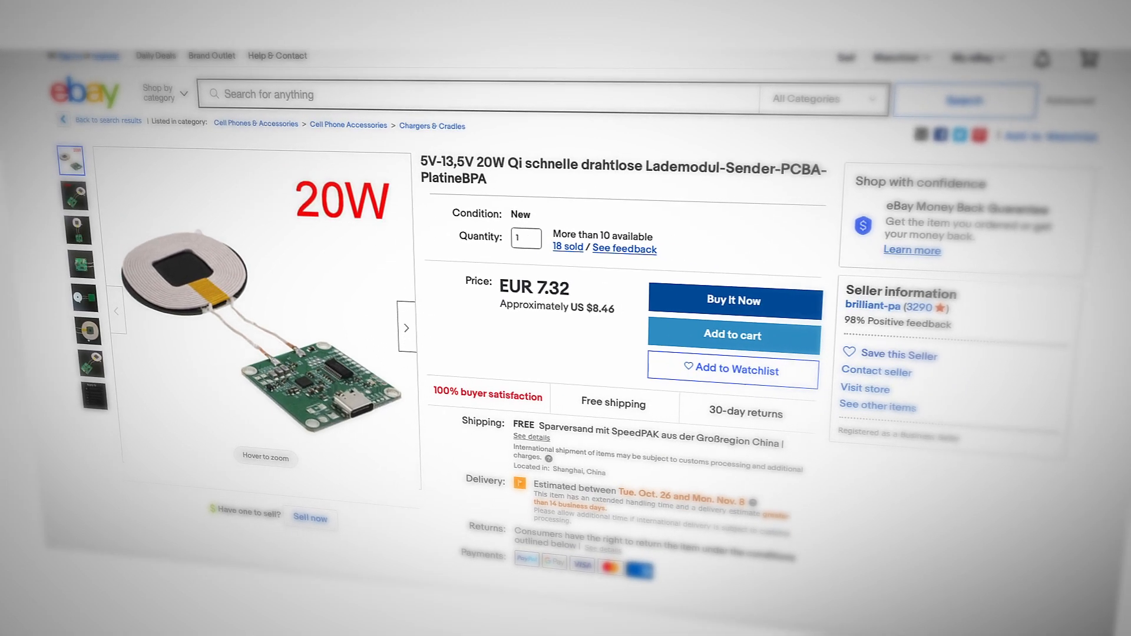